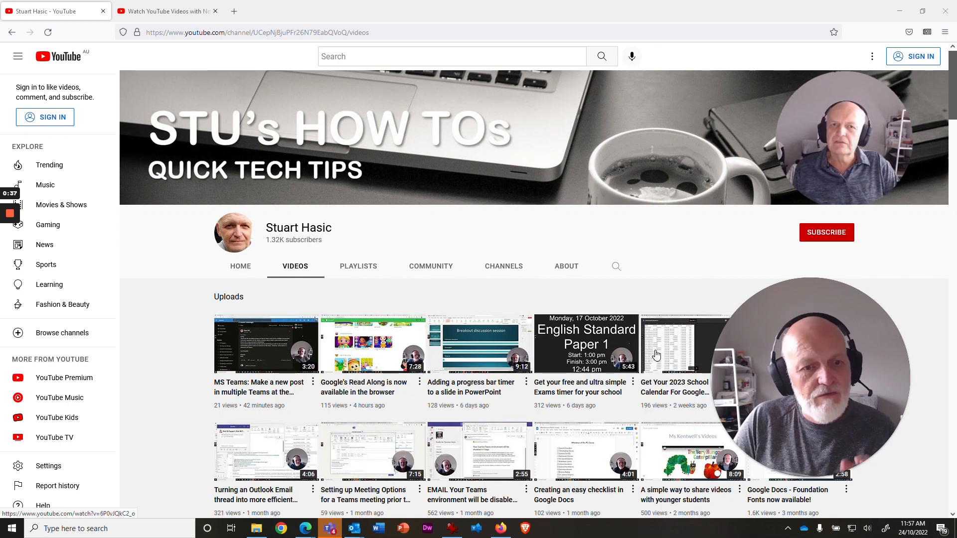
Open the progress bar timer video separately from the channel page via its link options
{"action": "scroll", "scroll_direction": "down", "scroll_amount": 3}
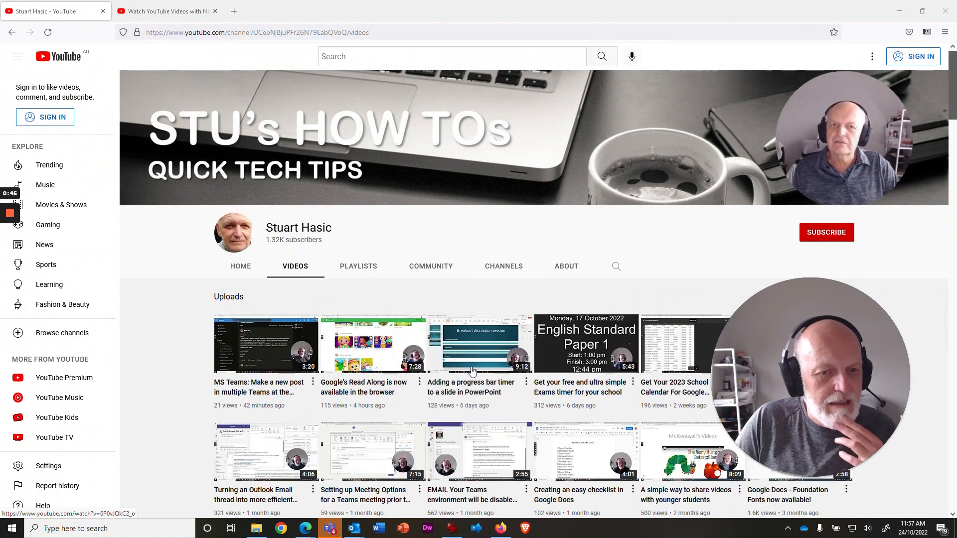
{"action": "mouse_move", "coordinate": [500, 380]}
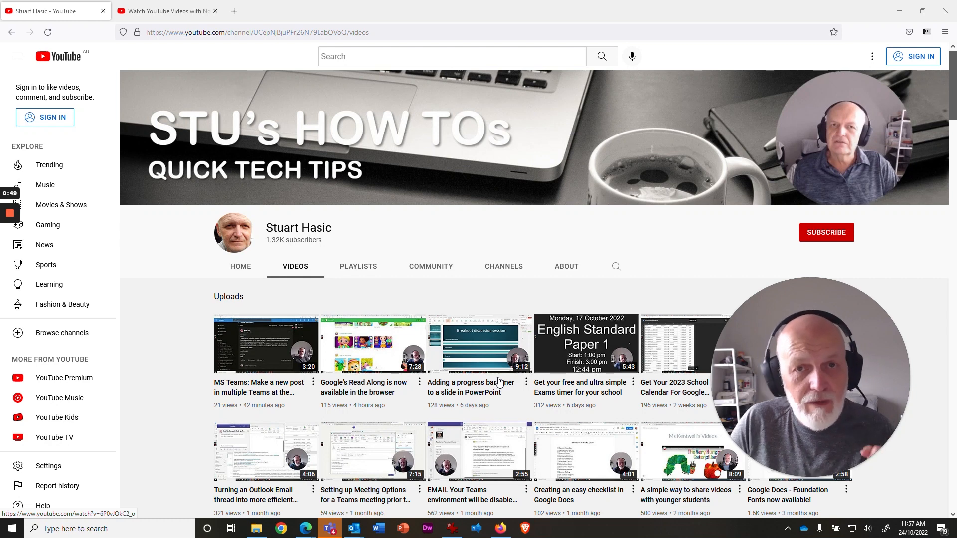
{"action": "mouse_move", "coordinate": [465, 419]}
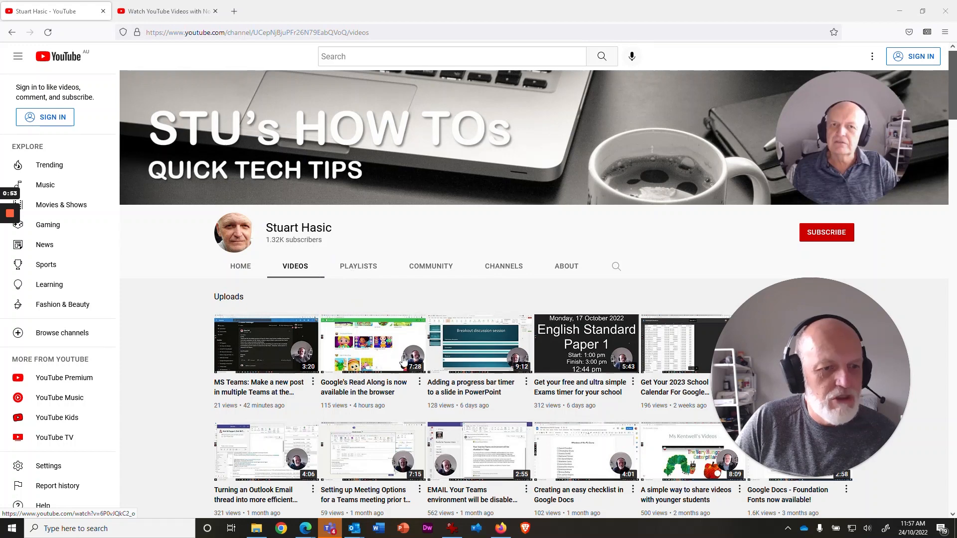
{"action": "right_click", "coordinate": [469, 383]}
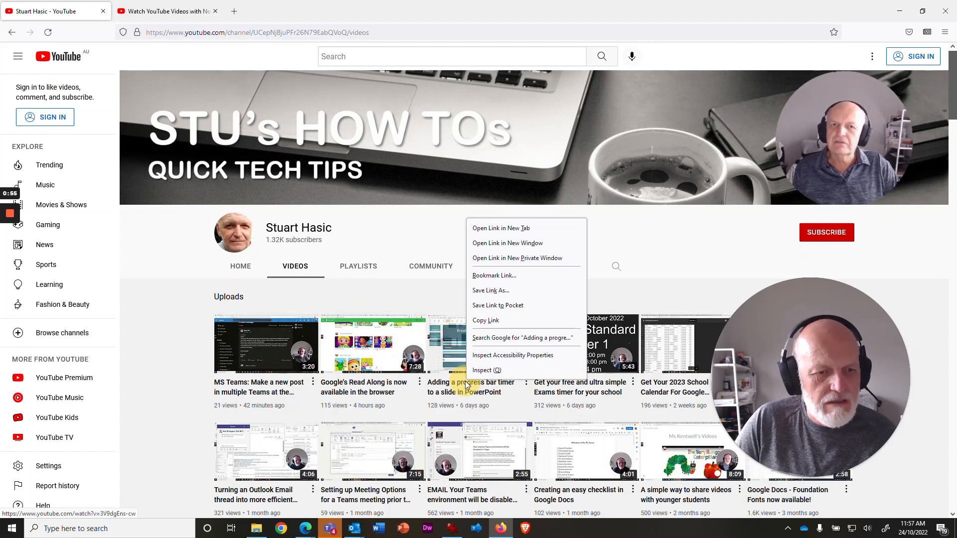
{"action": "left_click", "coordinate": [501, 227]}
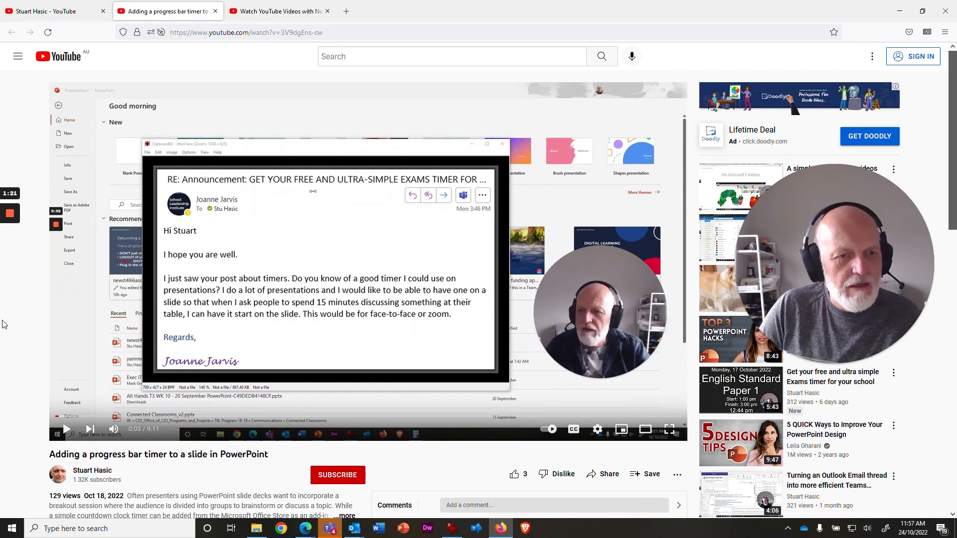
Bring up the timer video's link options again and start a fresh blank browser tab
{"action": "scroll", "scroll_direction": "down", "scroll_amount": 3}
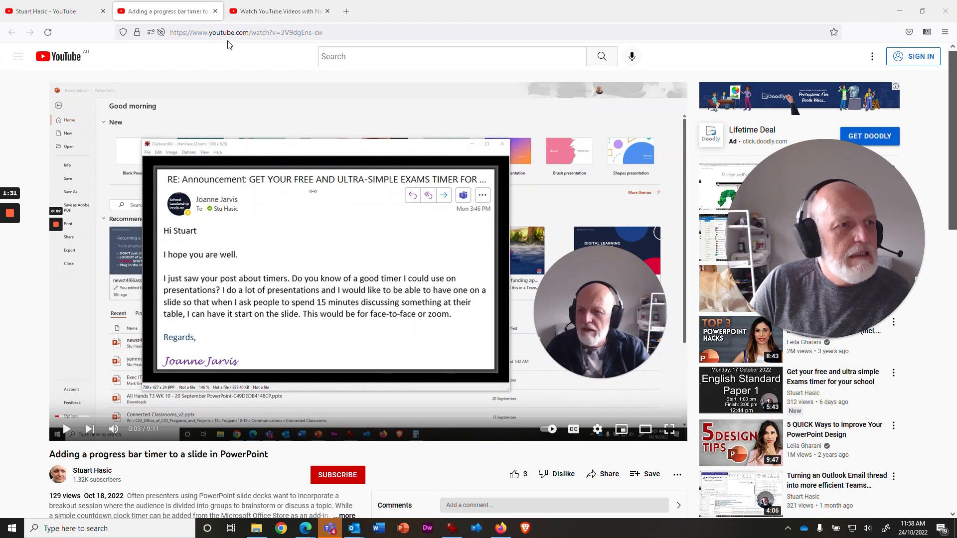
{"action": "mouse_move", "coordinate": [213, 25]}
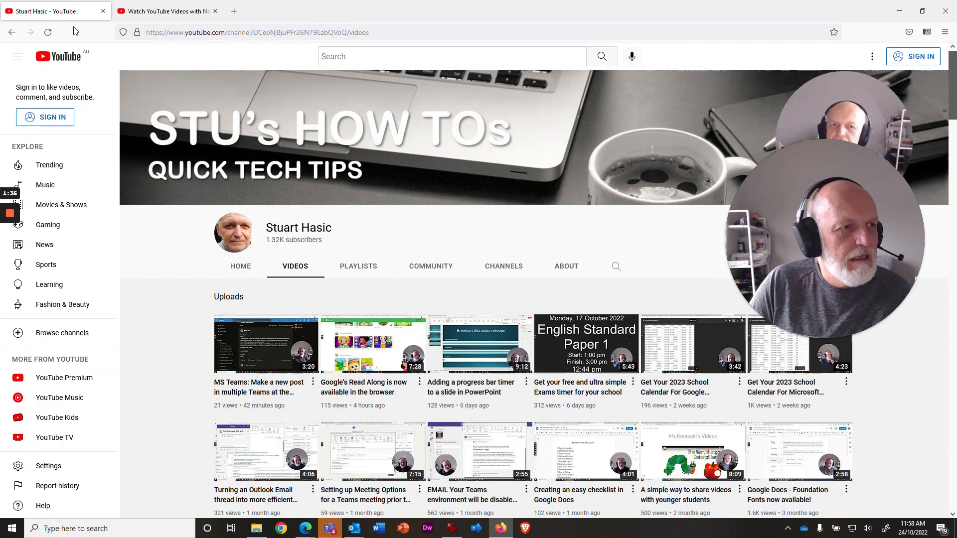
{"action": "mouse_move", "coordinate": [479, 343]}
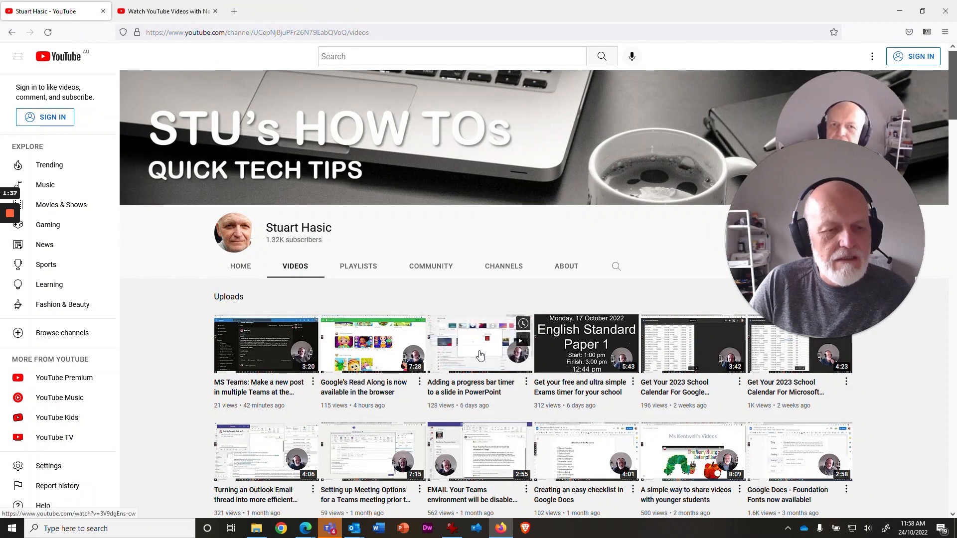
{"action": "right_click", "coordinate": [469, 347]}
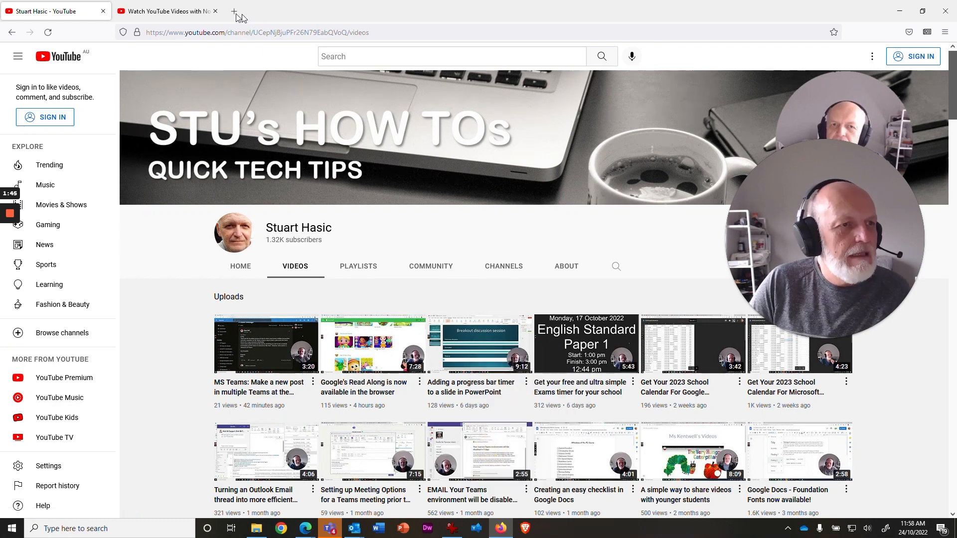
{"action": "left_click", "coordinate": [233, 11]}
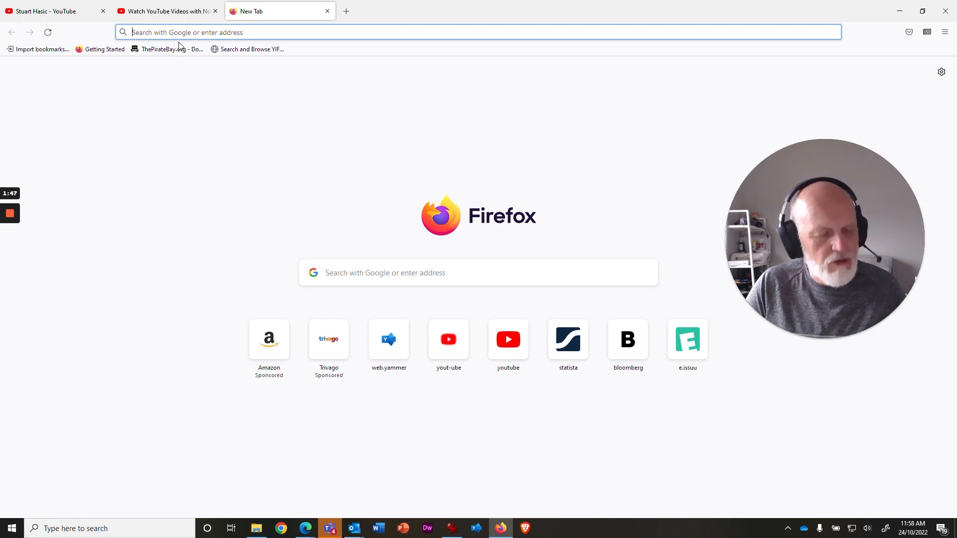
Load the video watch?v=3V9dgEns-cw through the hyphenated yout-ube.com address
{"action": "type", "text": "https://www.youtube.com/watch?v=3V9dgEns-cw"}
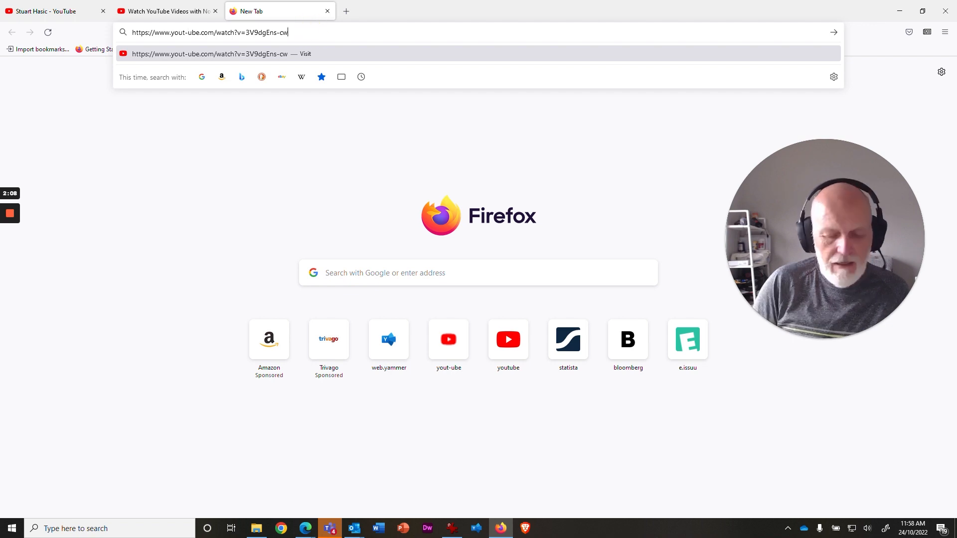
{"action": "key", "text": "Enter"}
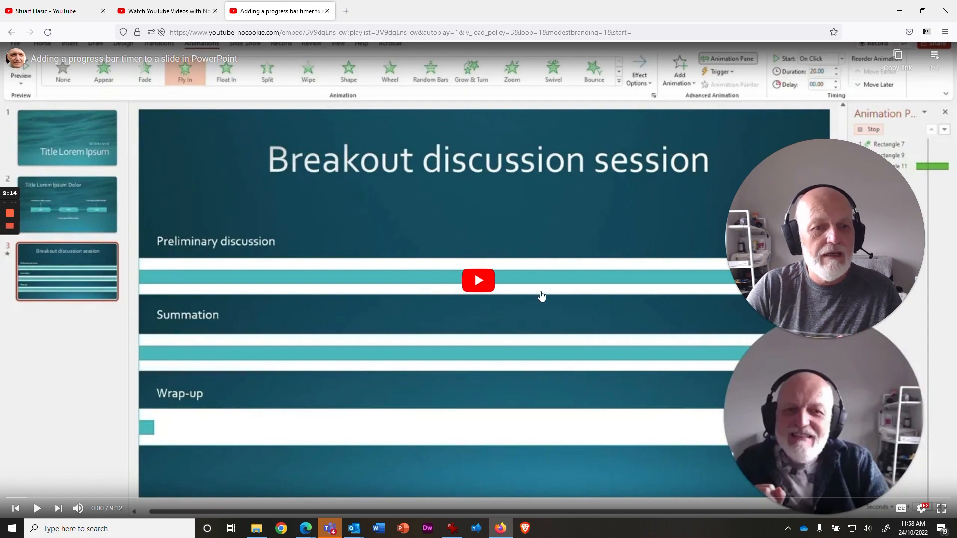
Start the timer video playing ad-free in the yout-ube.com embed player
{"action": "left_click", "coordinate": [478, 280]}
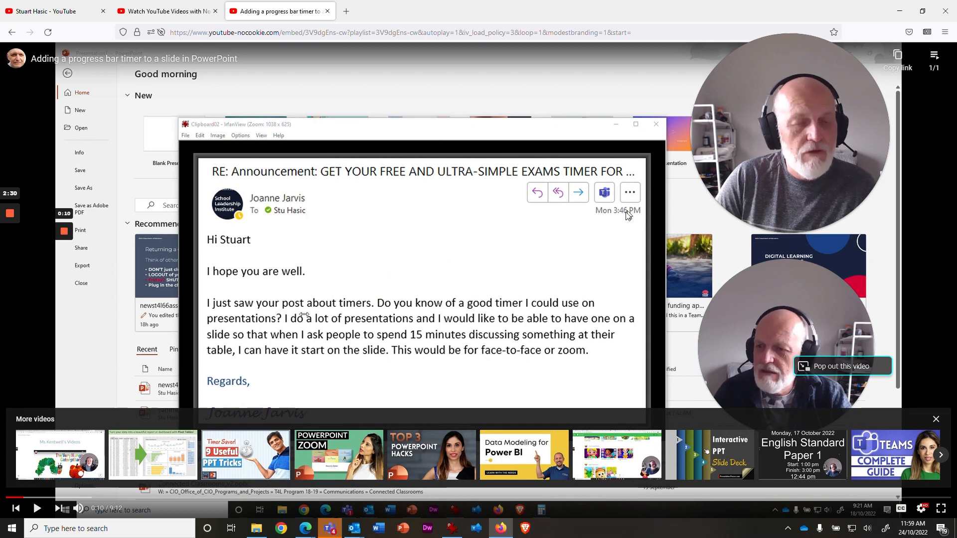
{"action": "mouse_move", "coordinate": [358, 290]}
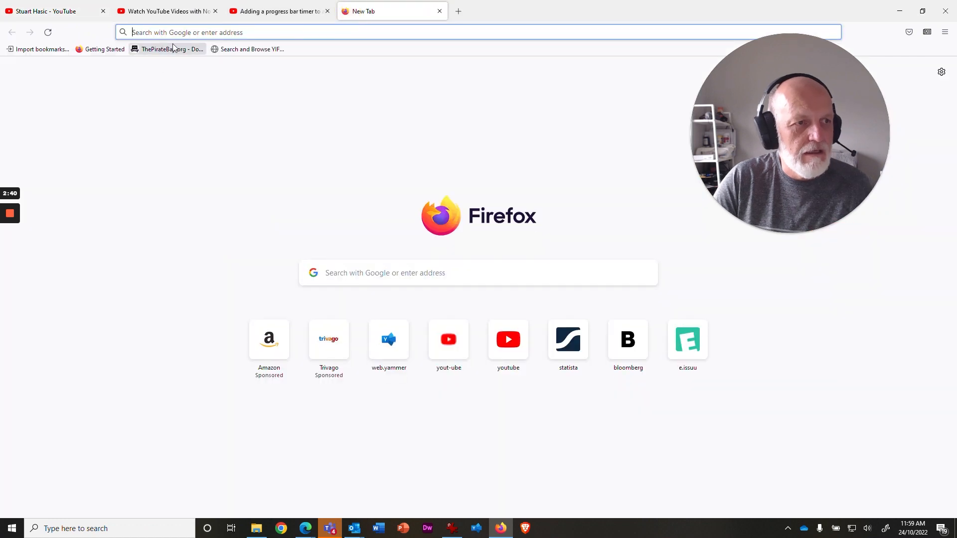
Enter the video's YouTube URL in the new tab, then return to the yout-ube.com homepage tab
{"action": "type", "text": "https://www.youtube.com/watch?v=3V9dgEns-cw"}
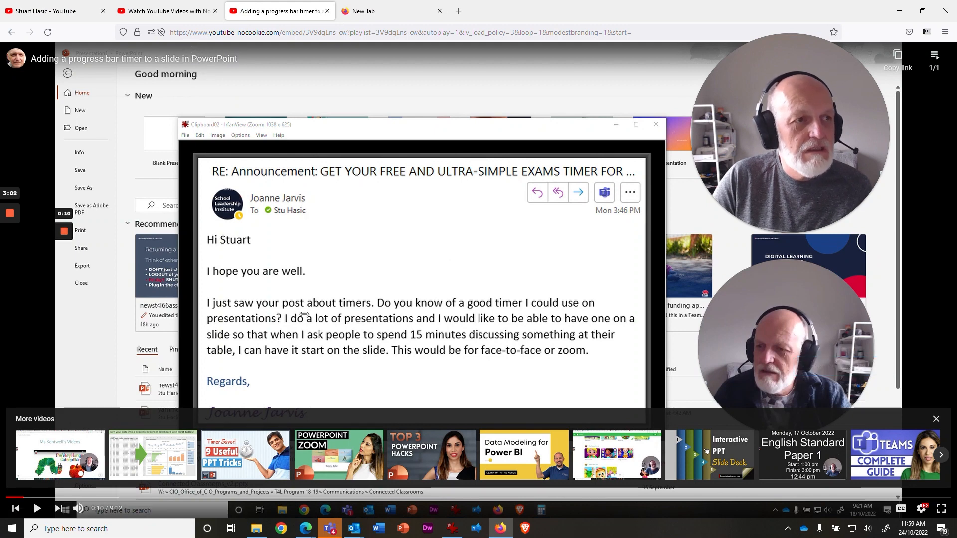
{"action": "left_click", "coordinate": [164, 11]}
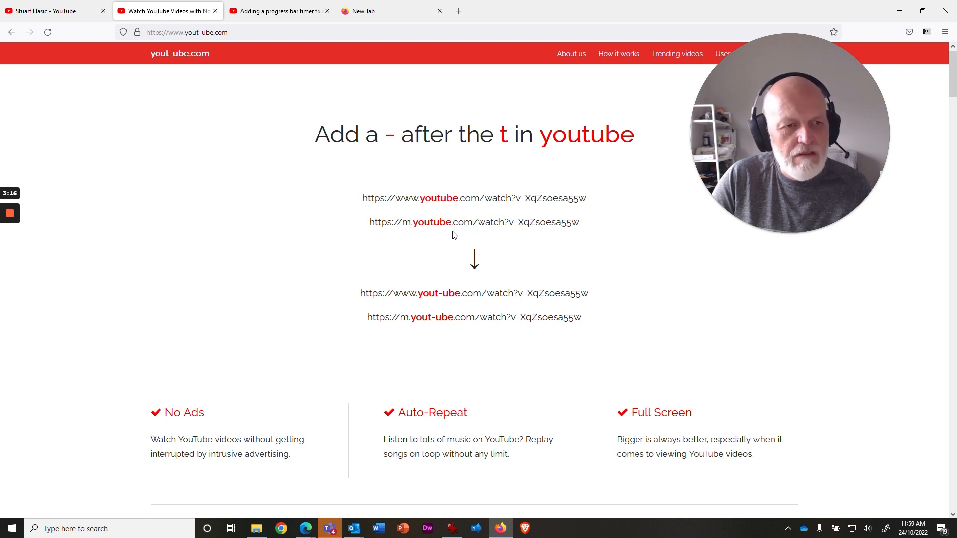
{"action": "mouse_move", "coordinate": [441, 229]}
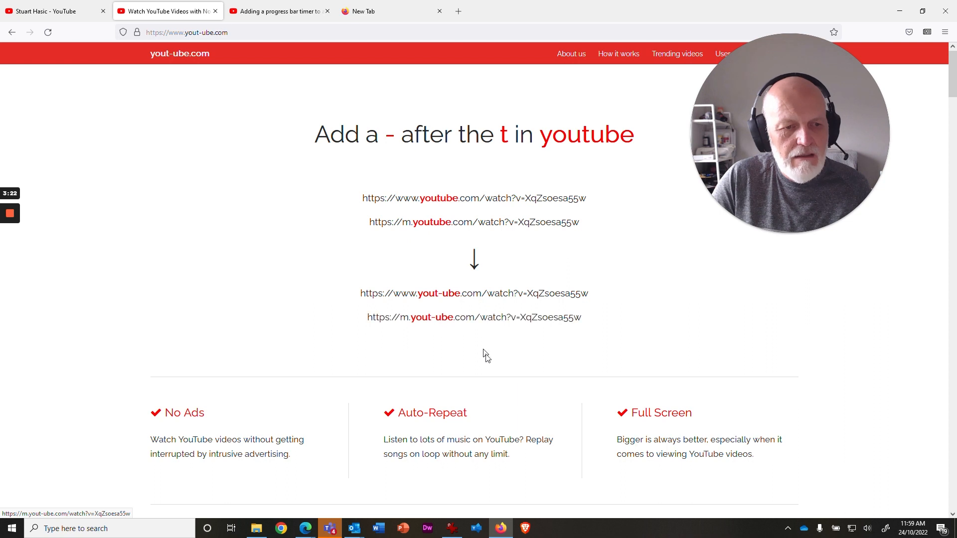
{"action": "mouse_move", "coordinate": [423, 428]}
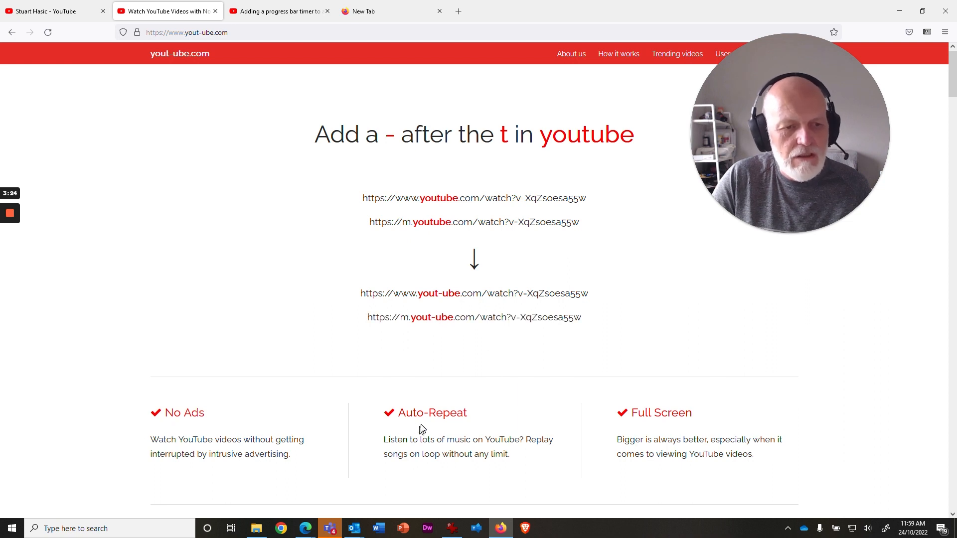
{"action": "mouse_move", "coordinate": [509, 452]}
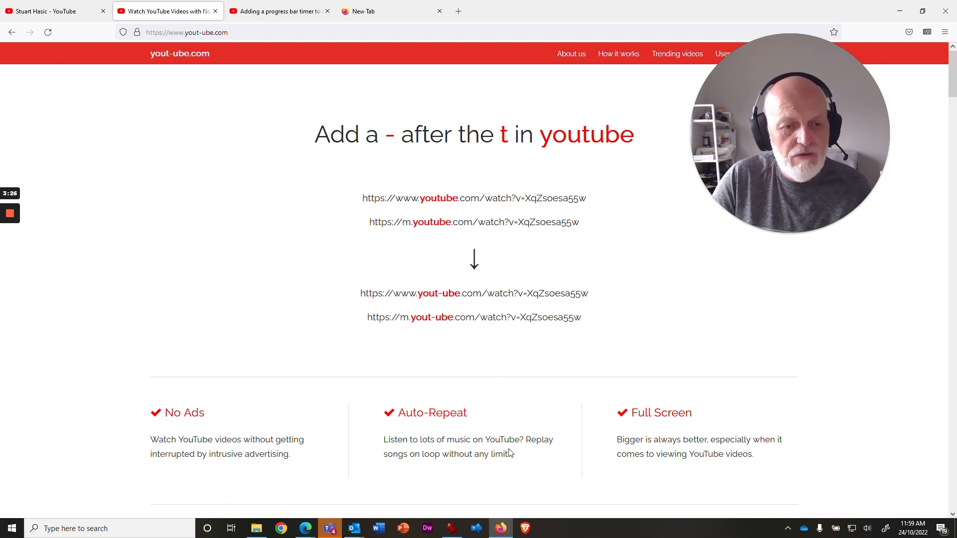
{"action": "scroll", "scroll_direction": "down", "scroll_amount": 3}
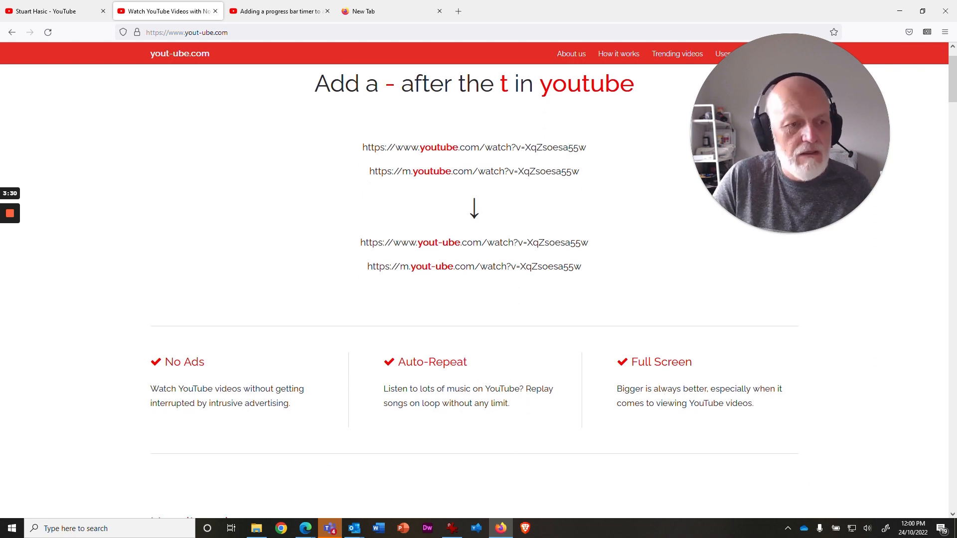
{"action": "scroll", "scroll_direction": "down", "scroll_amount": 3}
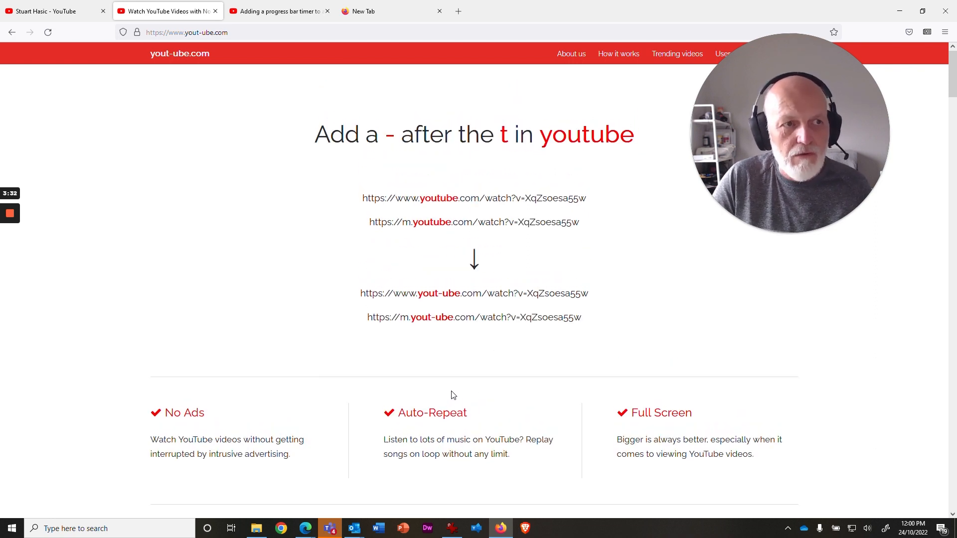